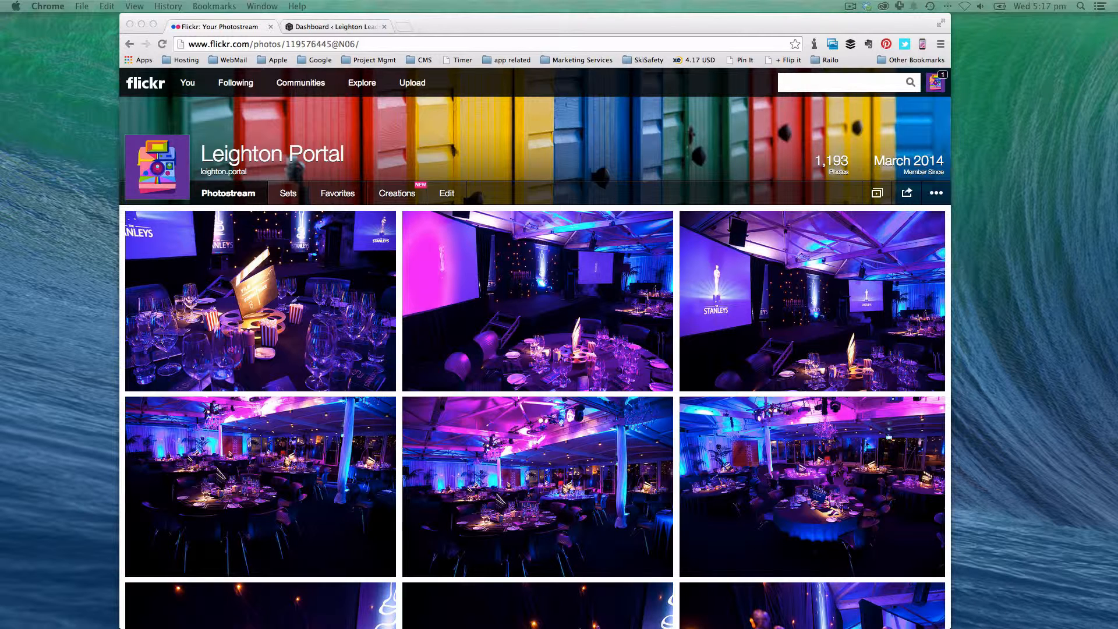
{"action": "mouse_move", "coordinate": [6, 170]}
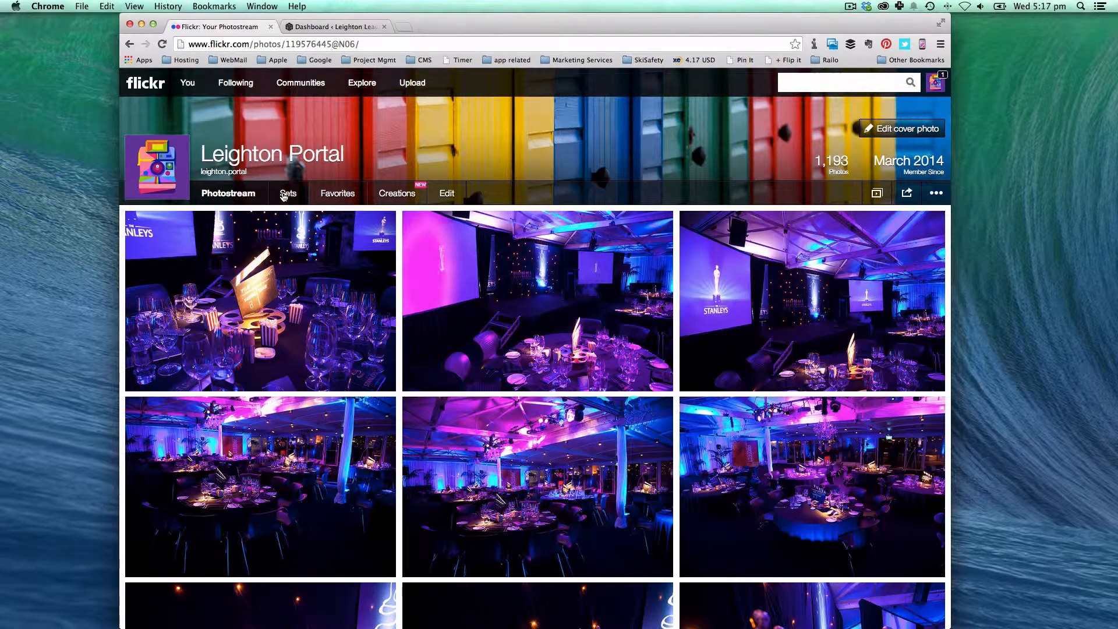
Step: Show the Sets tab listing the account's three existing photo sets
{"action": "left_click", "coordinate": [288, 193]}
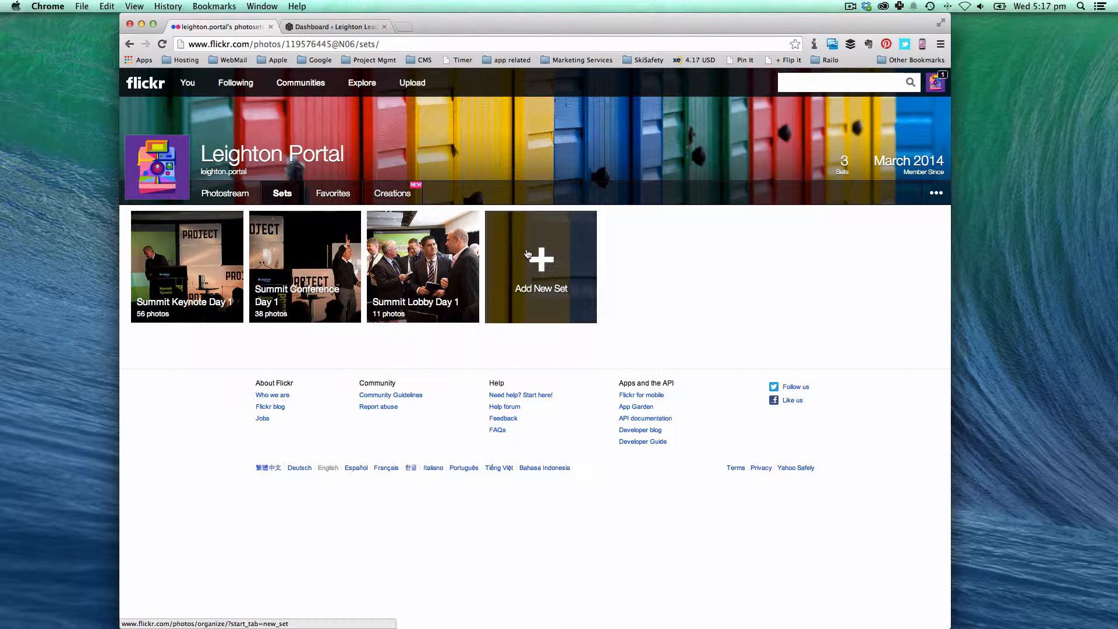
Step: Create and save a new set 'Purple Images' holding the 17 purple event photos
{"action": "left_click", "coordinate": [540, 265]}
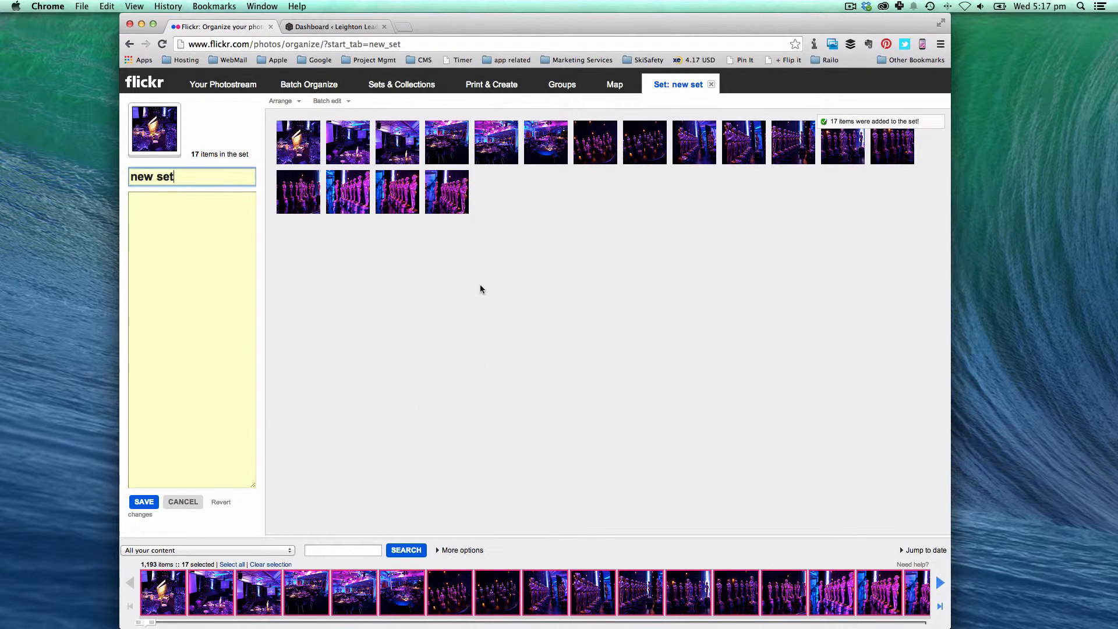
{"action": "left_click", "coordinate": [144, 501]}
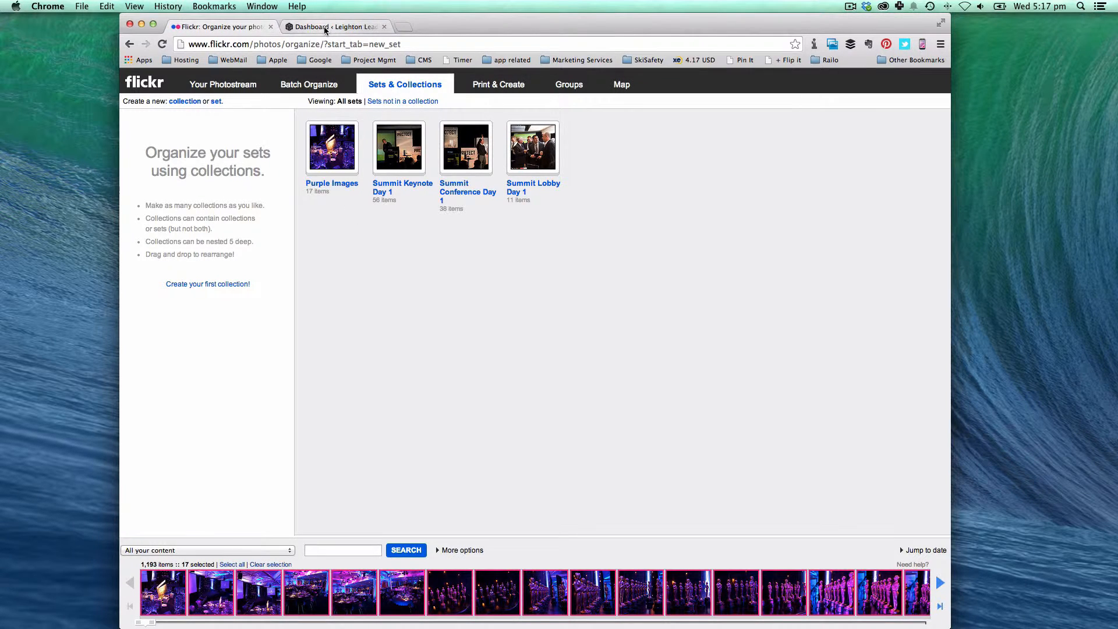
Step: From the admin dashboard sidebar, go to Responsive Flickr Gallery > Add Gallery
{"action": "left_click", "coordinate": [335, 27]}
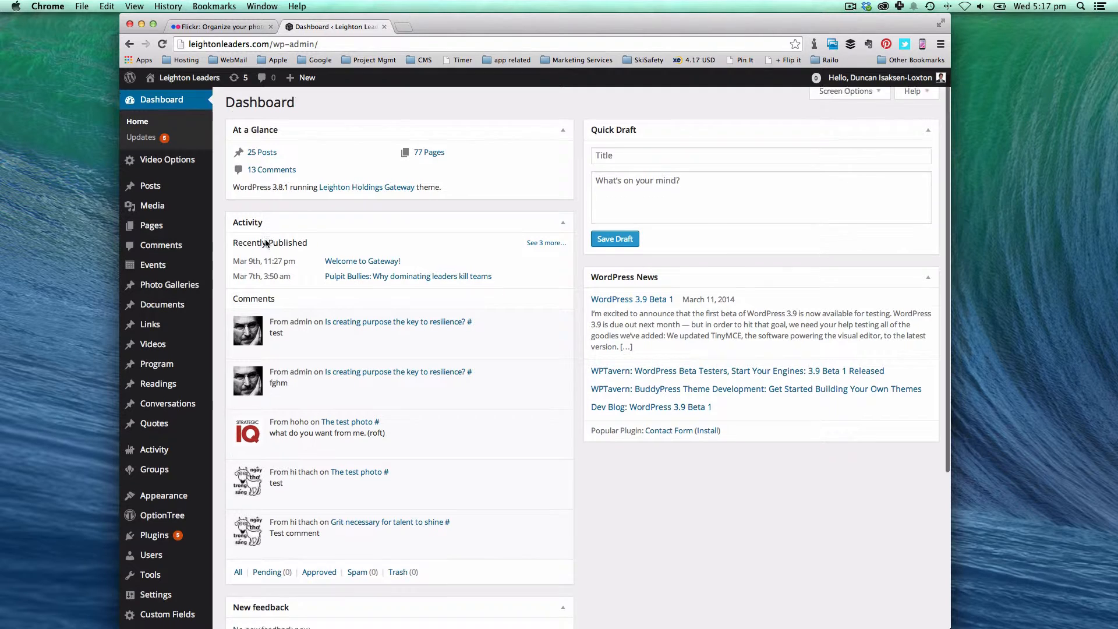
{"action": "scroll", "scroll_direction": "down", "scroll_amount": 3}
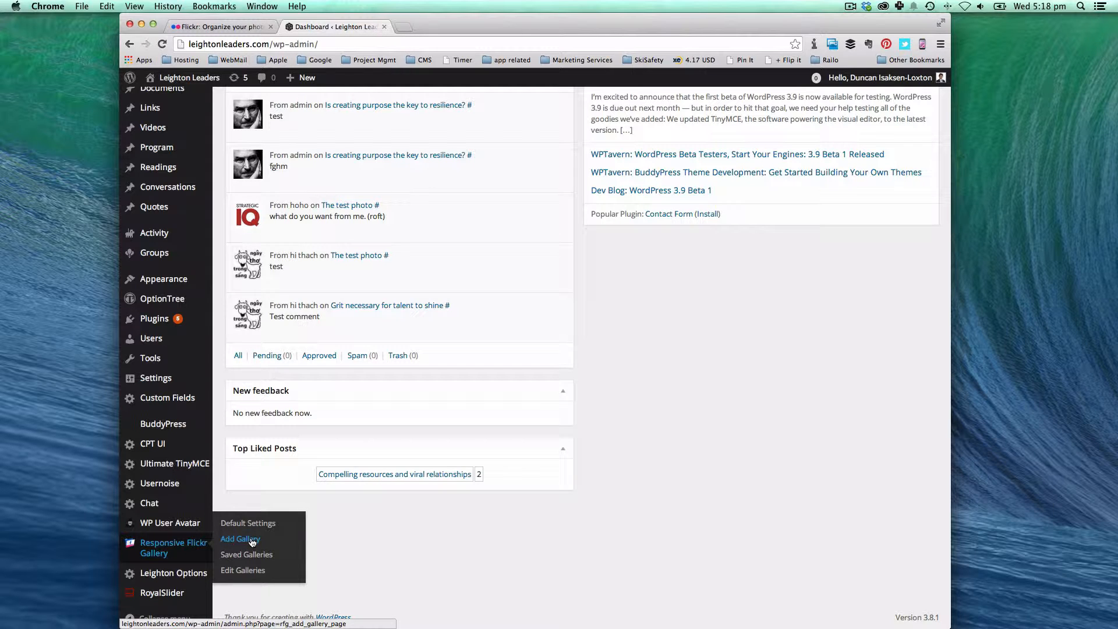
{"action": "left_click", "coordinate": [240, 538]}
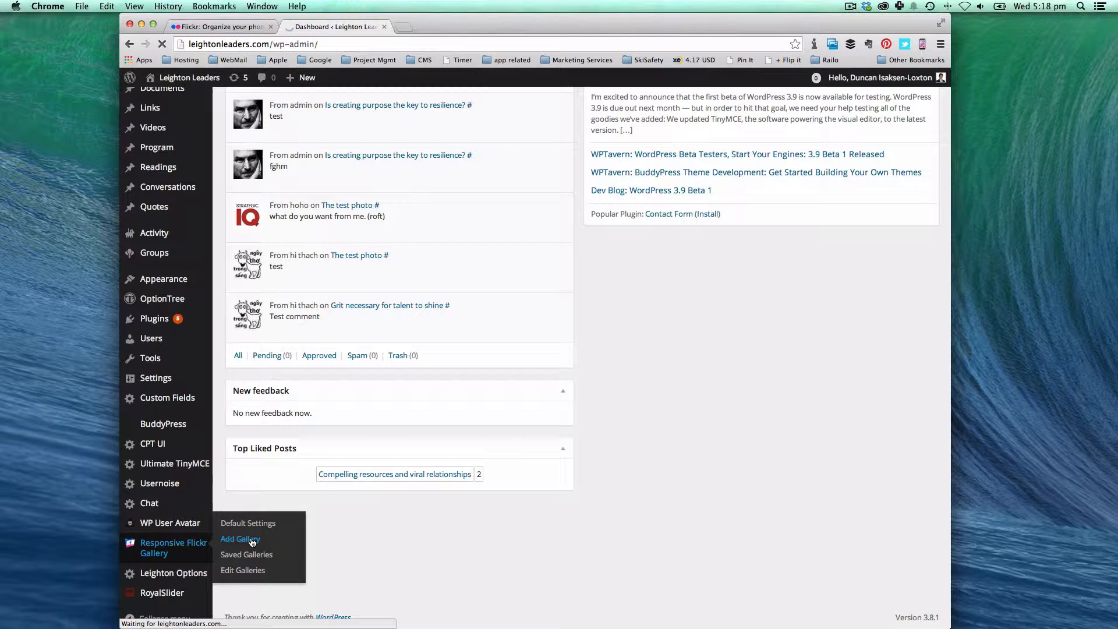
{"action": "left_click", "coordinate": [240, 538]}
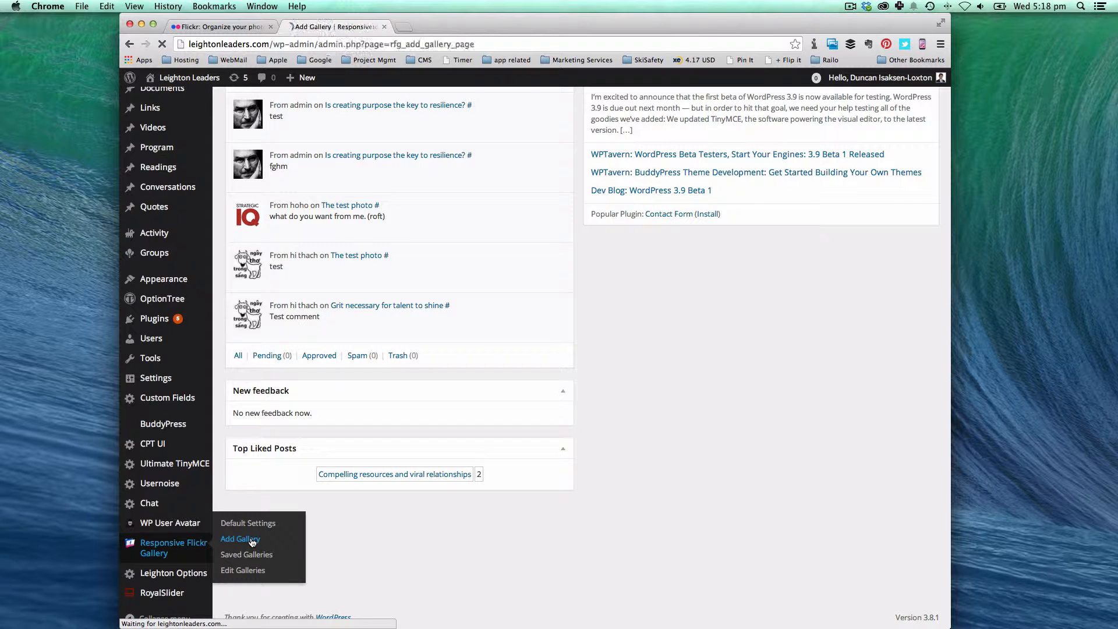
Step: Set Gallery Source to Photoset and choose the Purple Images photoset
{"action": "left_click", "coordinate": [240, 538]}
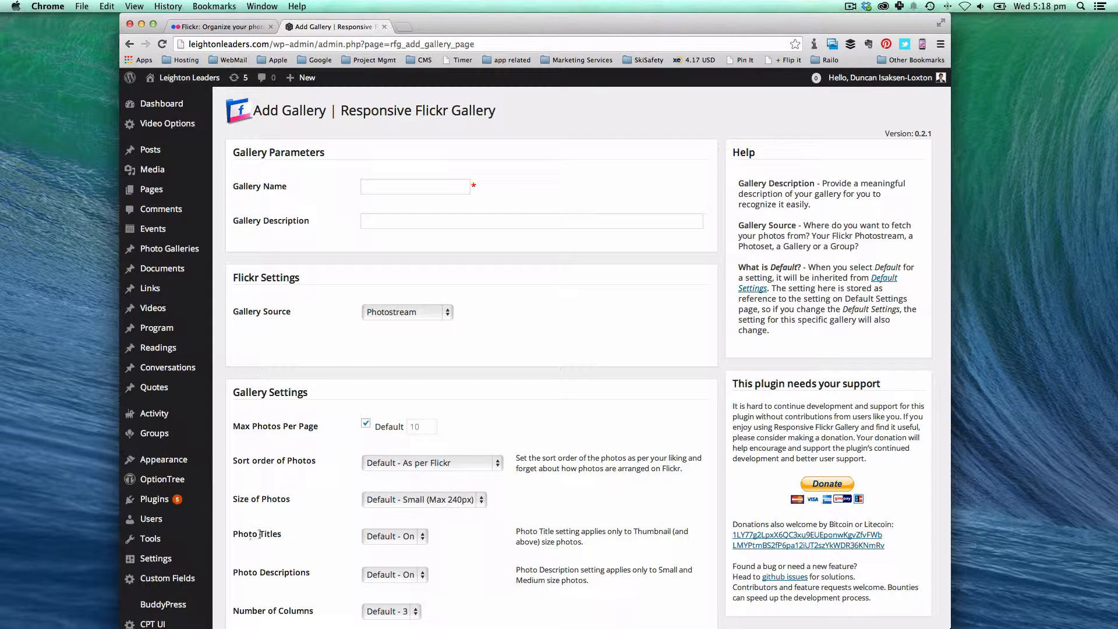
{"action": "left_click", "coordinate": [406, 312]}
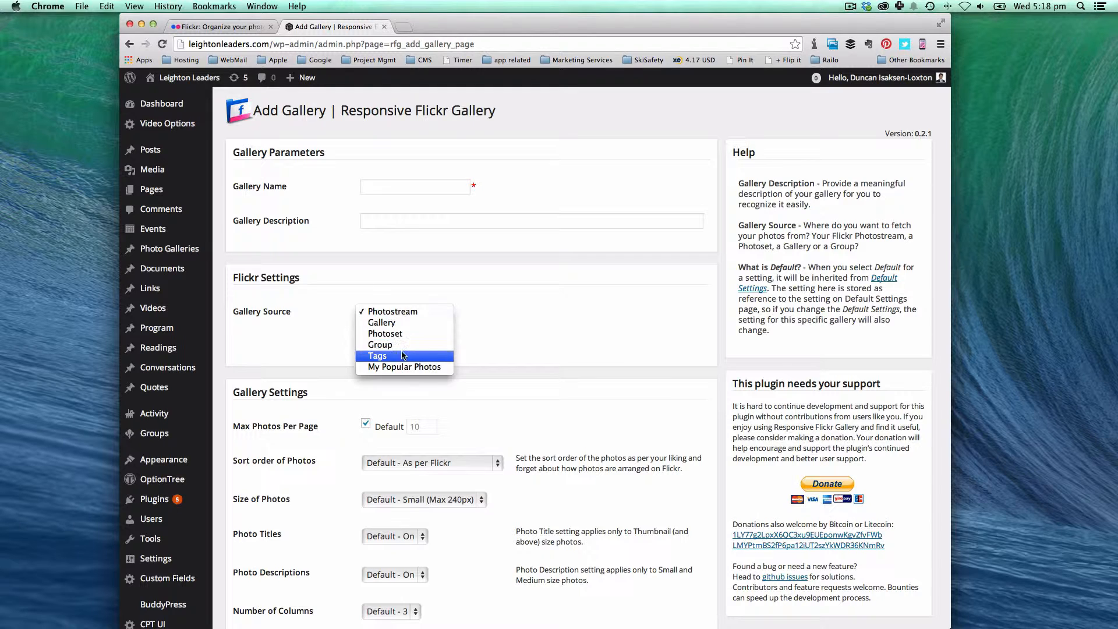
{"action": "left_click", "coordinate": [385, 333]}
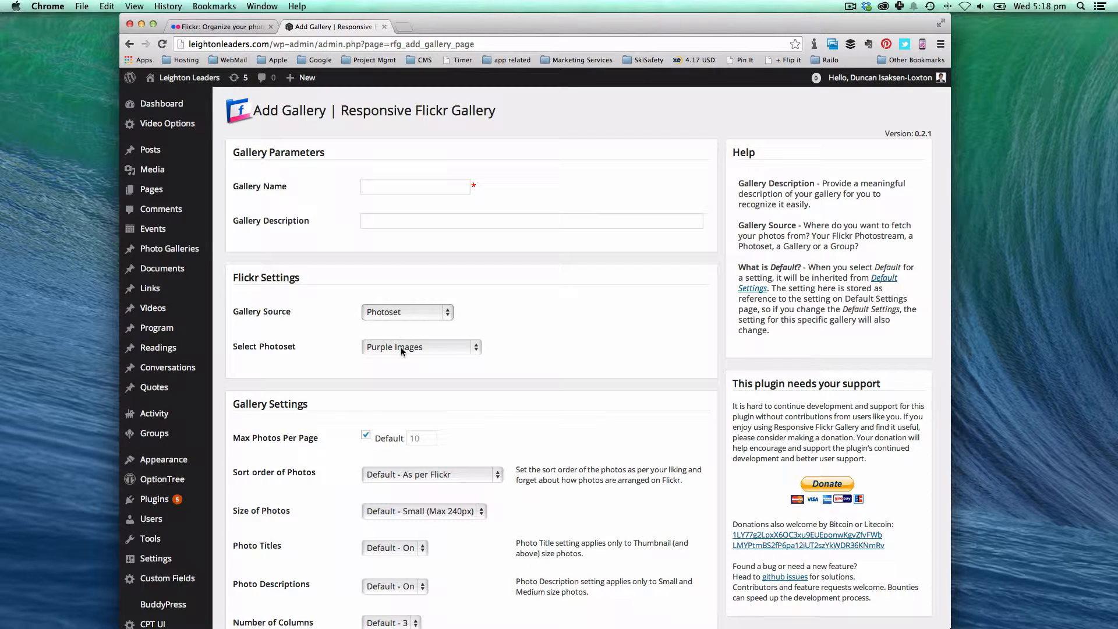
{"action": "left_click", "coordinate": [420, 347]}
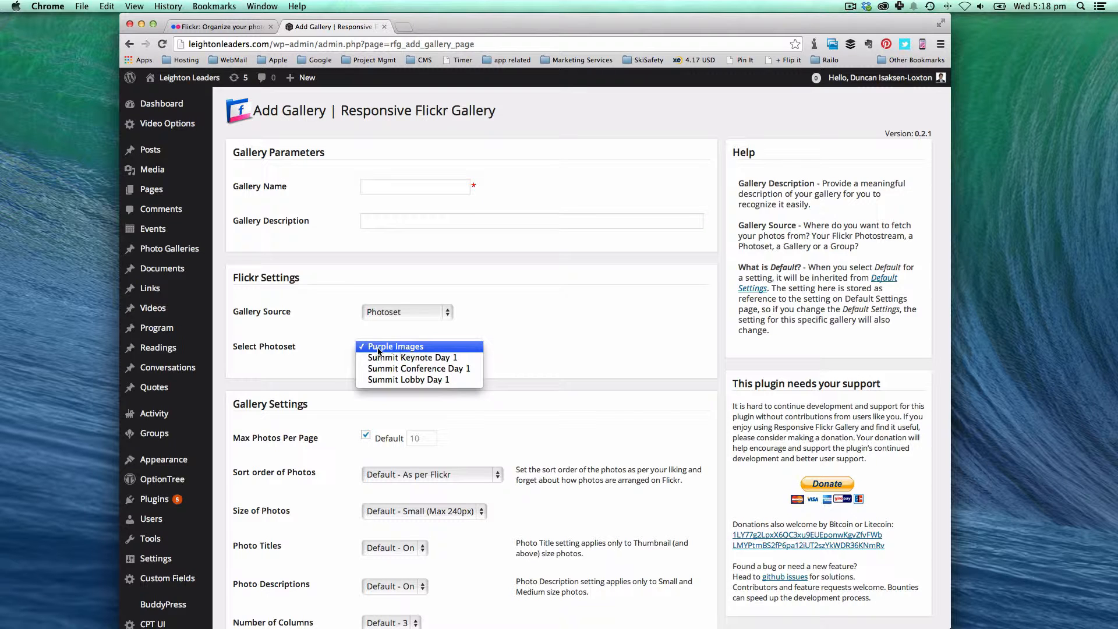
{"action": "left_click", "coordinate": [396, 345]}
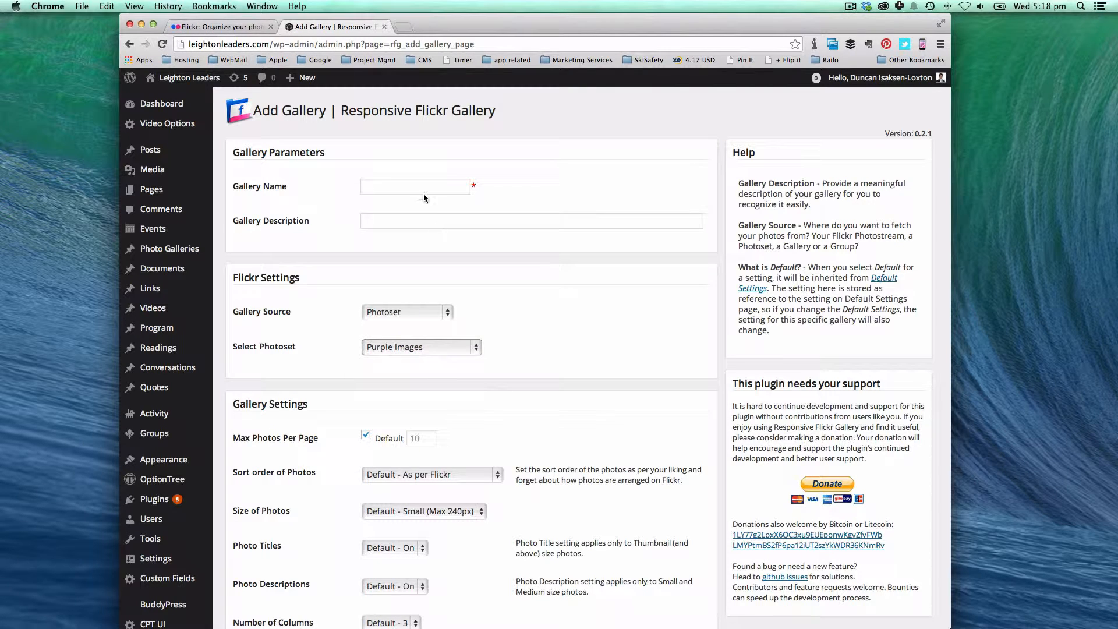
Step: Name the gallery 'Purple Images' and save it as gallery 5
{"action": "type", "text": "Purple Images"}
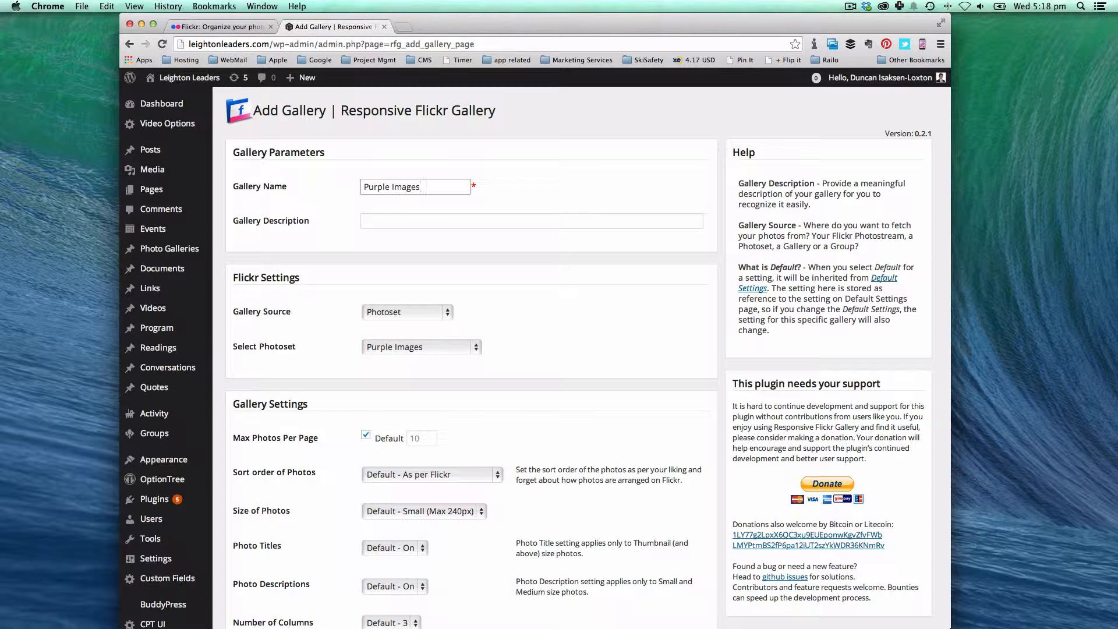
{"action": "left_click", "coordinate": [531, 221]}
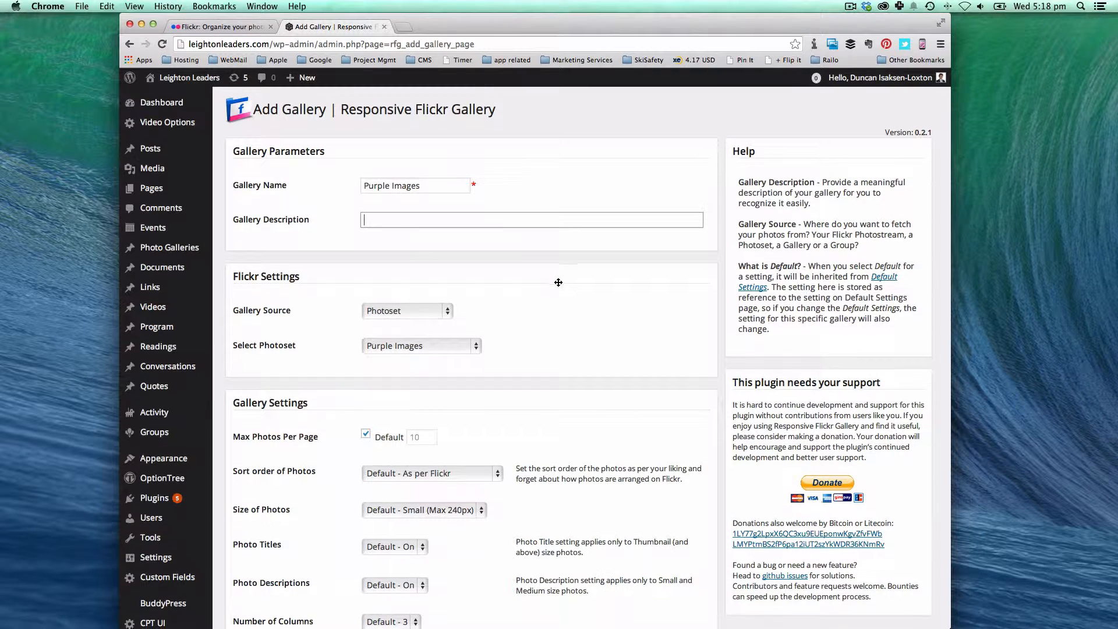
{"action": "scroll", "scroll_direction": "down", "scroll_amount": 3}
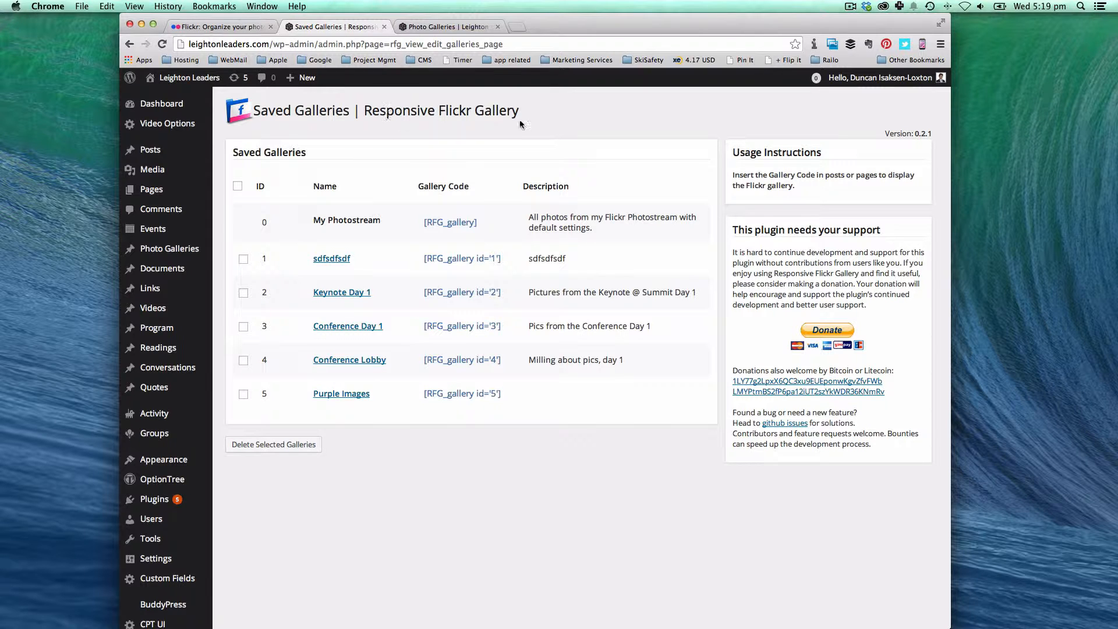
{"action": "mouse_move", "coordinate": [341, 392]}
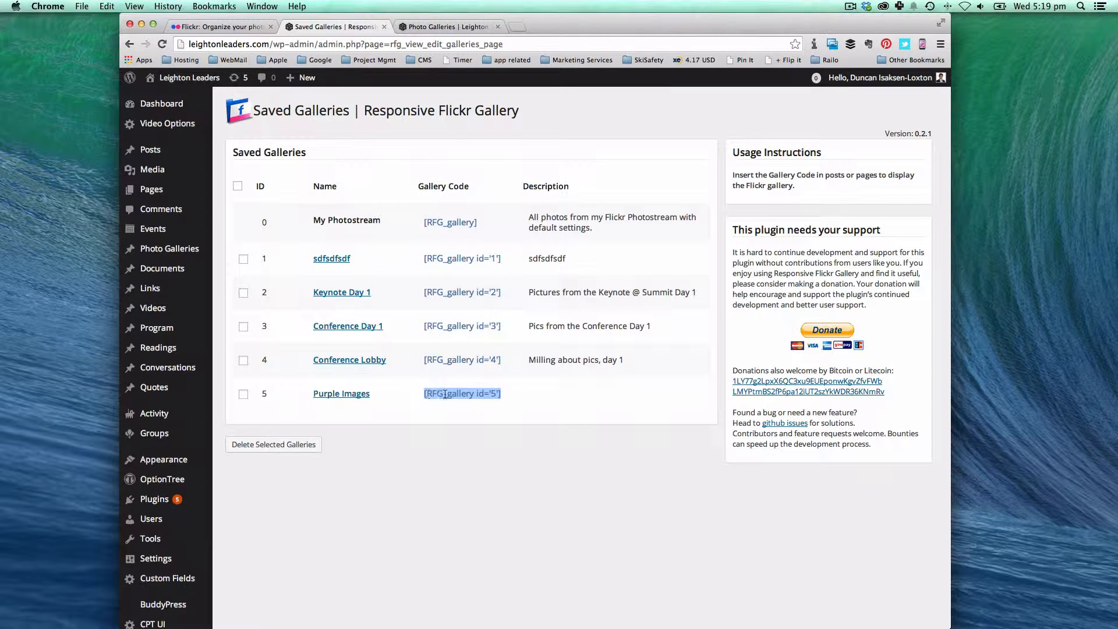
Step: Copy the [RFG_gallery id='5'] code next to Purple Images in Saved Galleries
{"action": "right_click", "coordinate": [462, 392]}
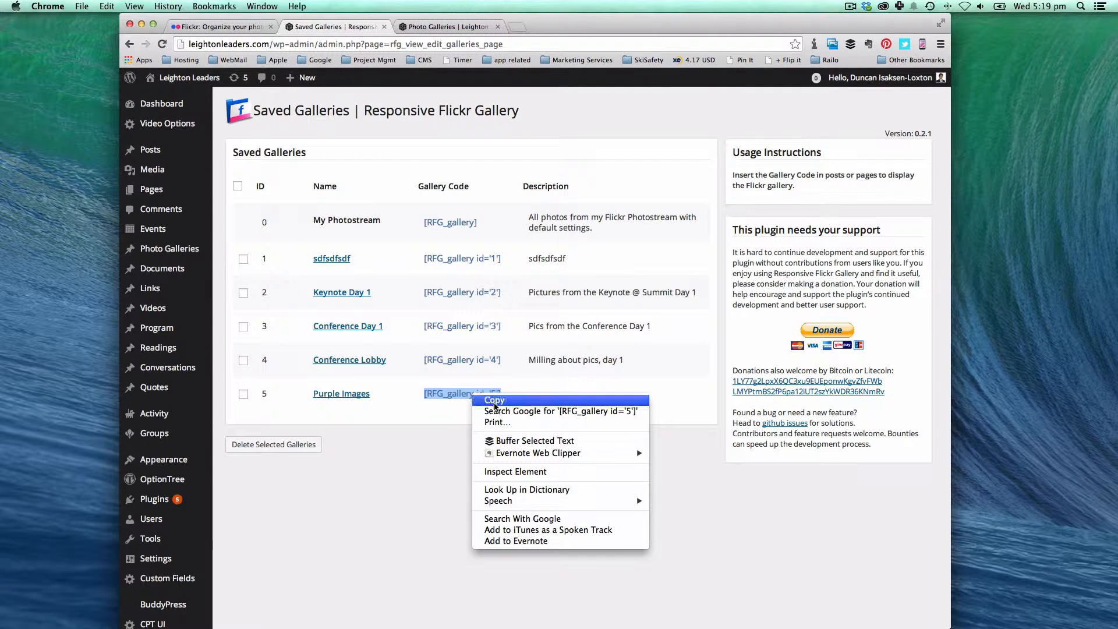
{"action": "left_click", "coordinate": [494, 400]}
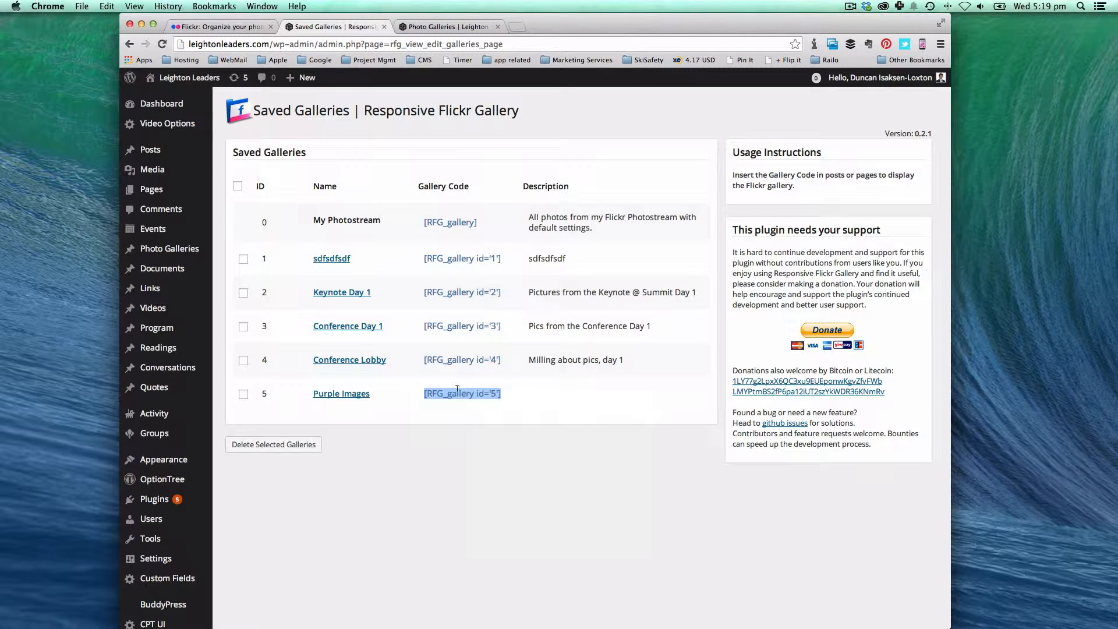
{"action": "mouse_move", "coordinate": [153, 308]}
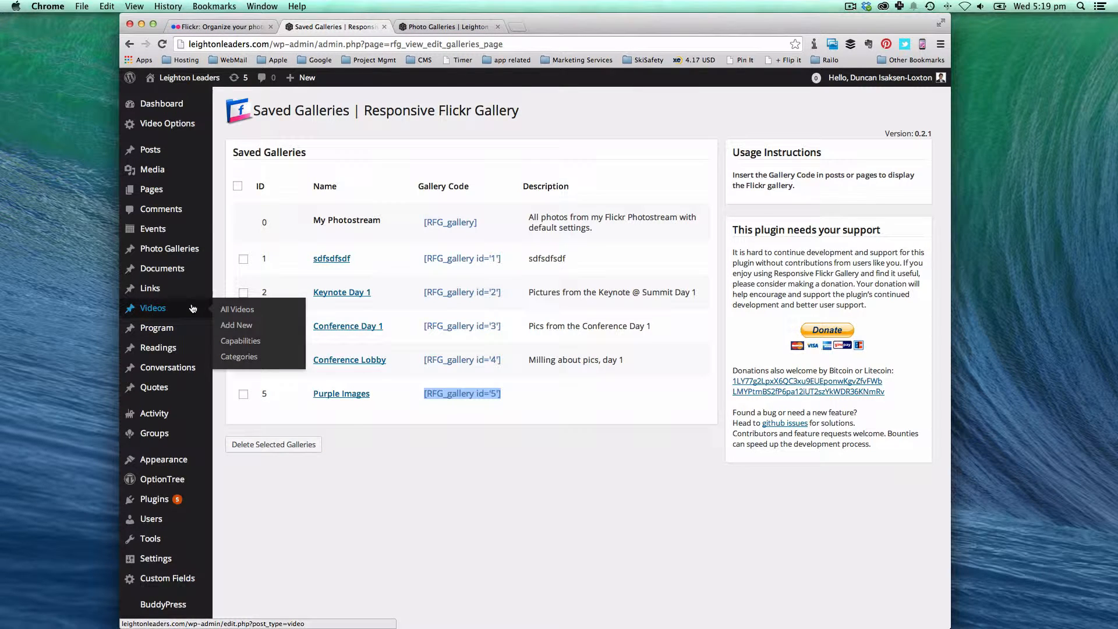
{"action": "mouse_move", "coordinate": [168, 249]}
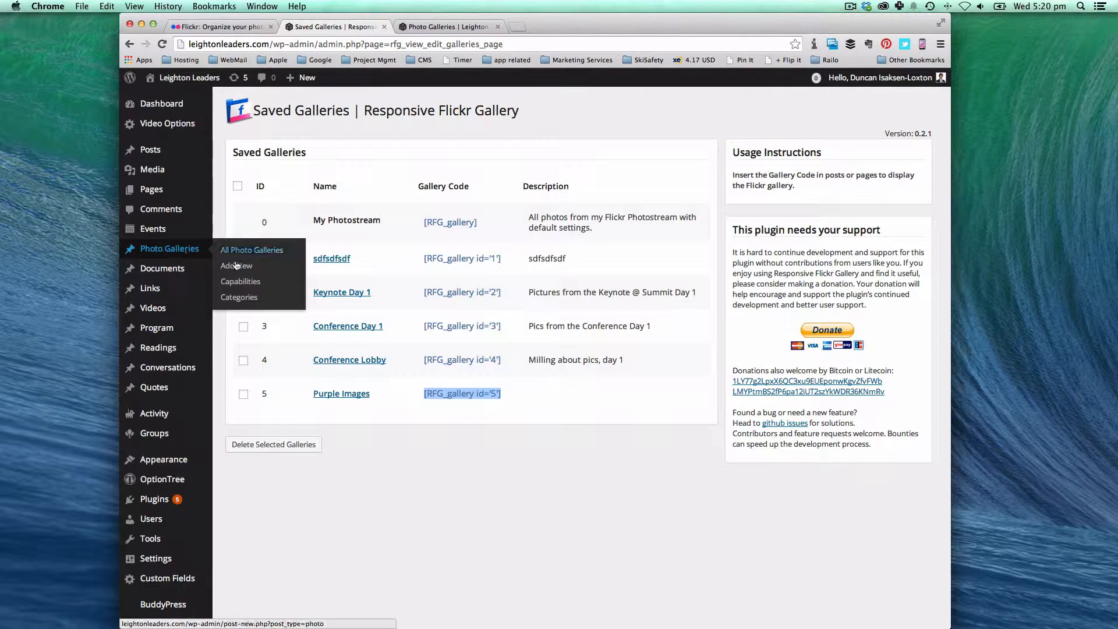
Step: Add a Photo Gallery titled 'Purple Gallery' with the shortcode and Executive Presence, then publish
{"action": "left_click", "coordinate": [236, 265]}
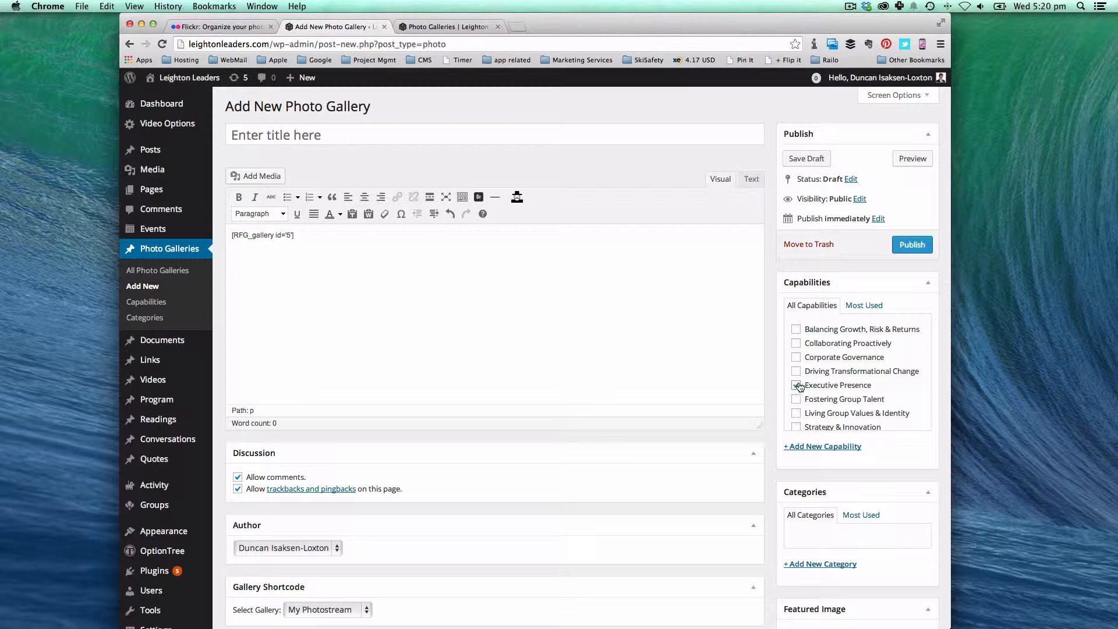
{"action": "left_click", "coordinate": [796, 385]}
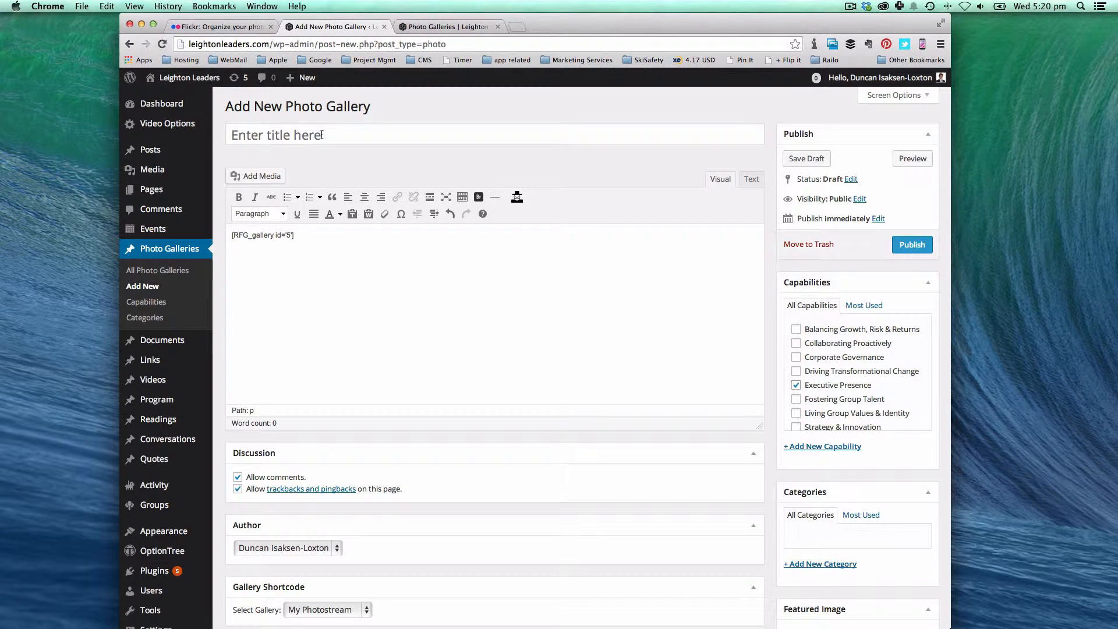
{"action": "type", "text": "Purple G"}
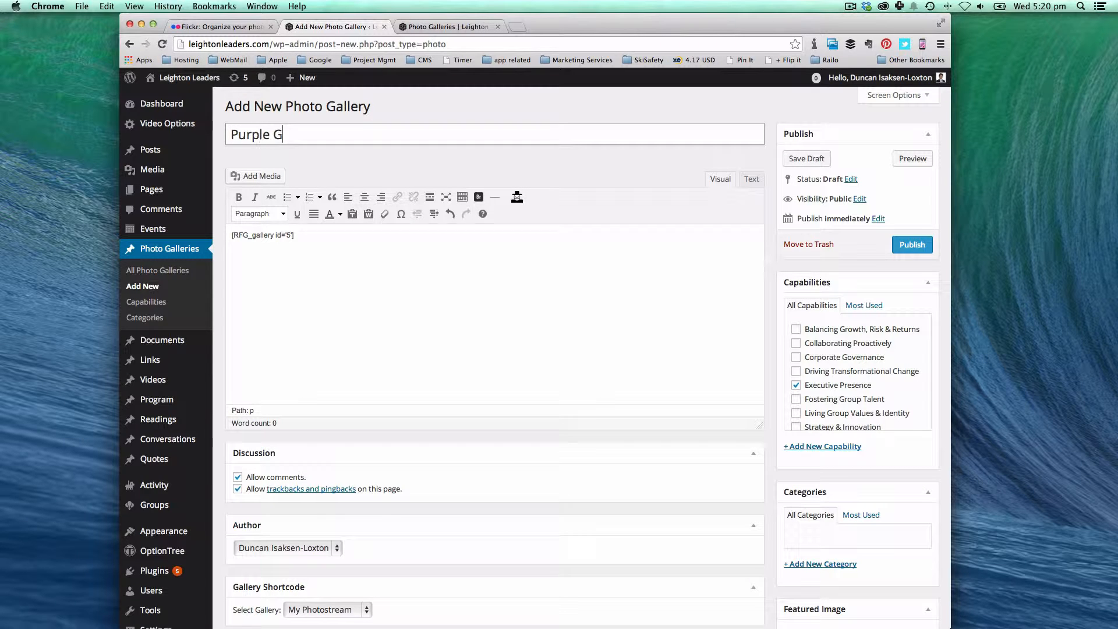
{"action": "type", "text": "allery"}
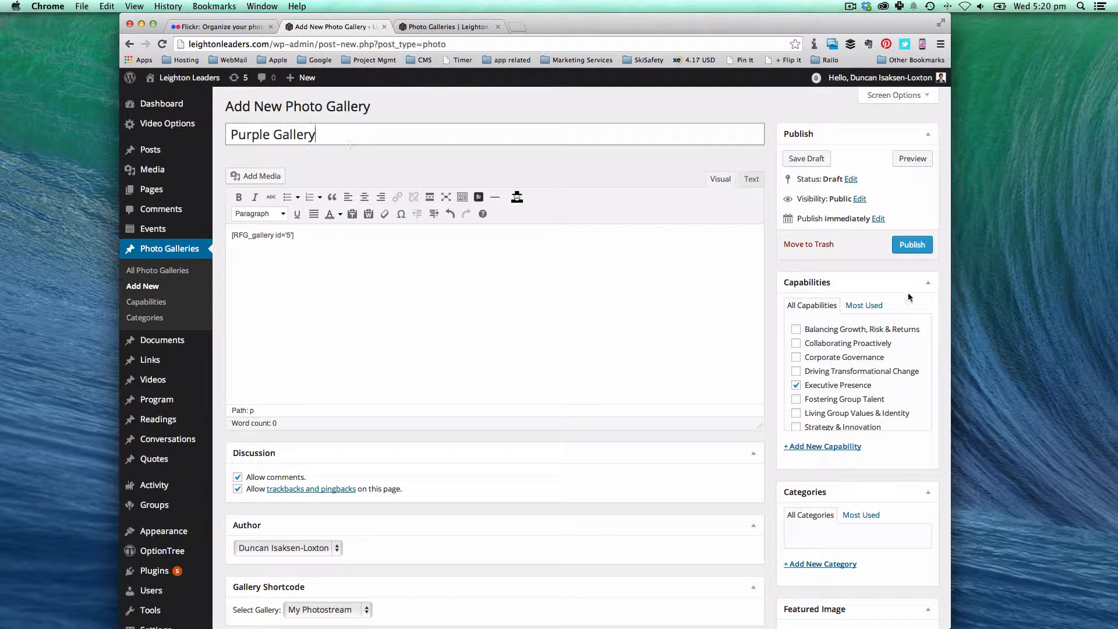
{"action": "left_click", "coordinate": [911, 244]}
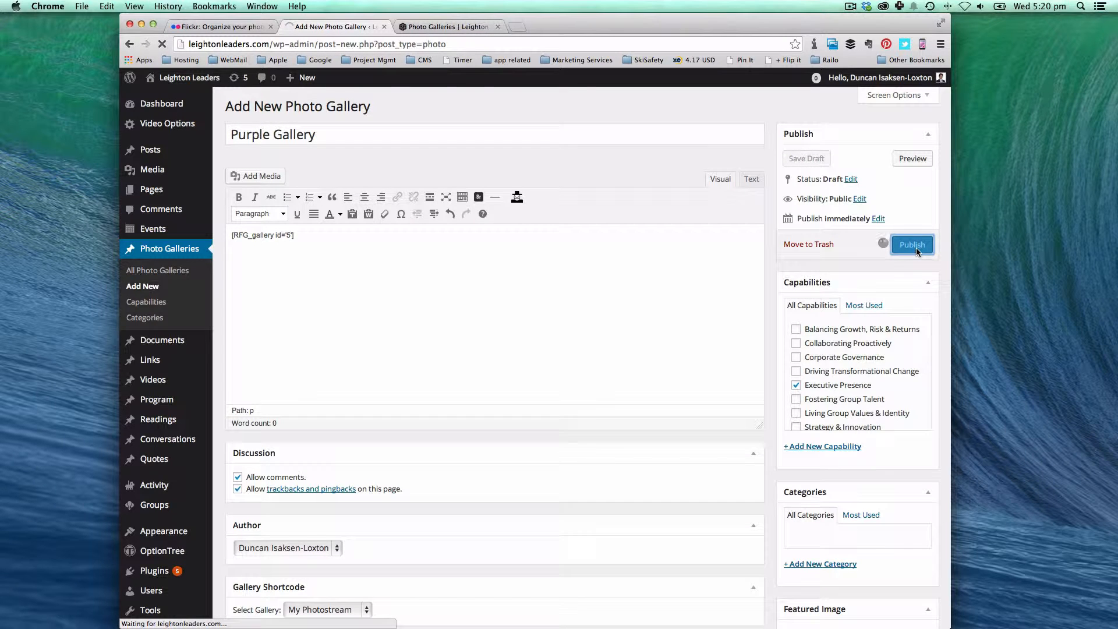
{"action": "left_click", "coordinate": [912, 243]}
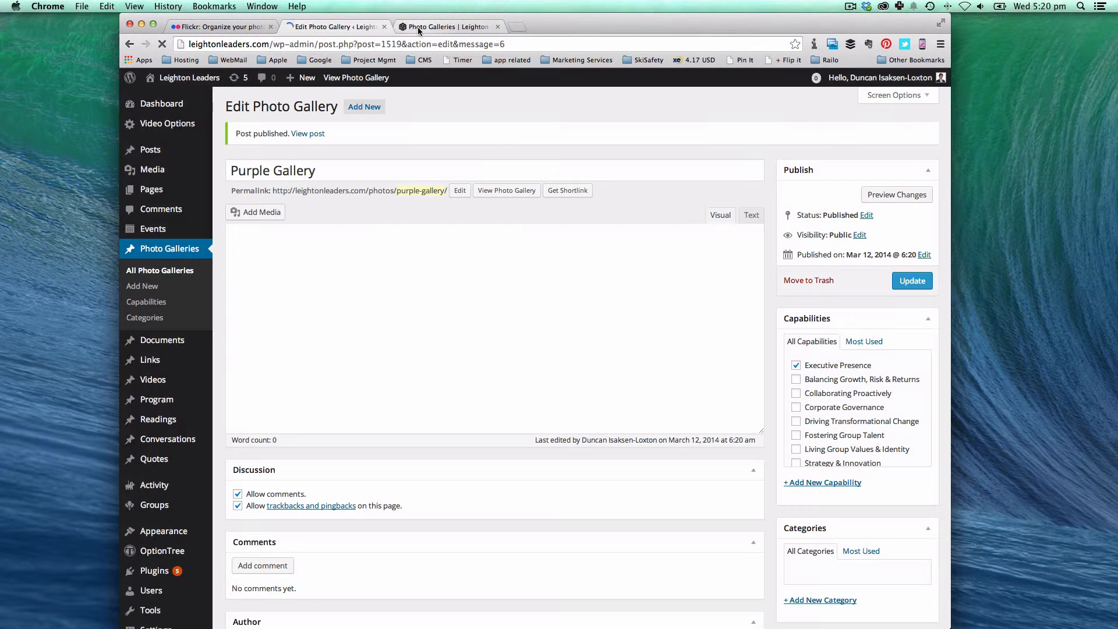
Step: Reload the live Photos page and view Catalogue, where Purple Gallery appears in Latest Photos
{"action": "left_click", "coordinate": [448, 27]}
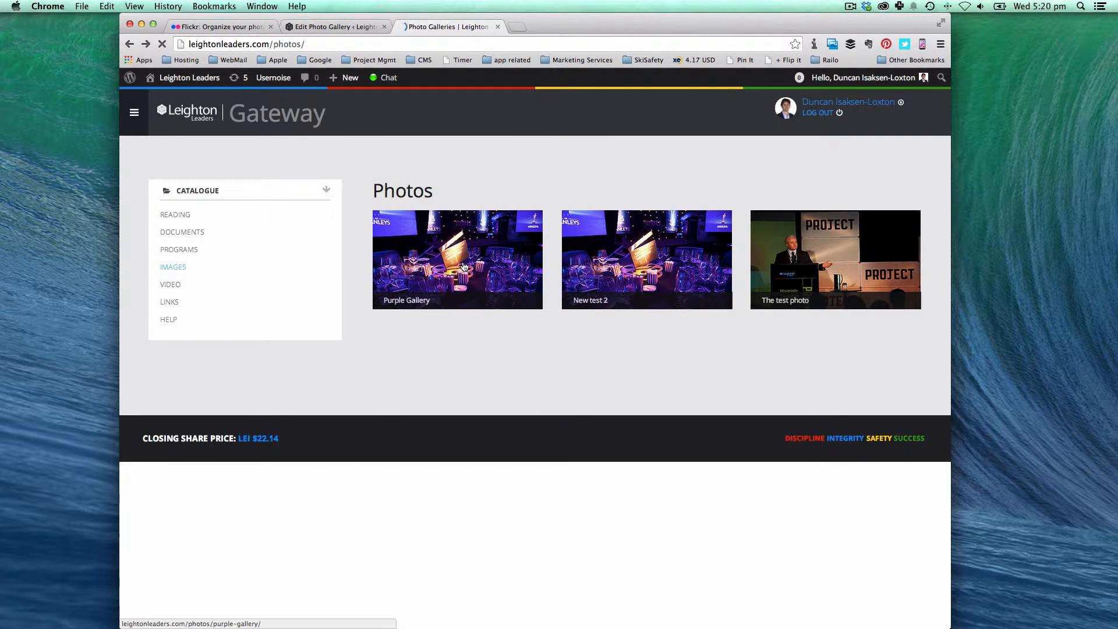
{"action": "left_click", "coordinate": [456, 258]}
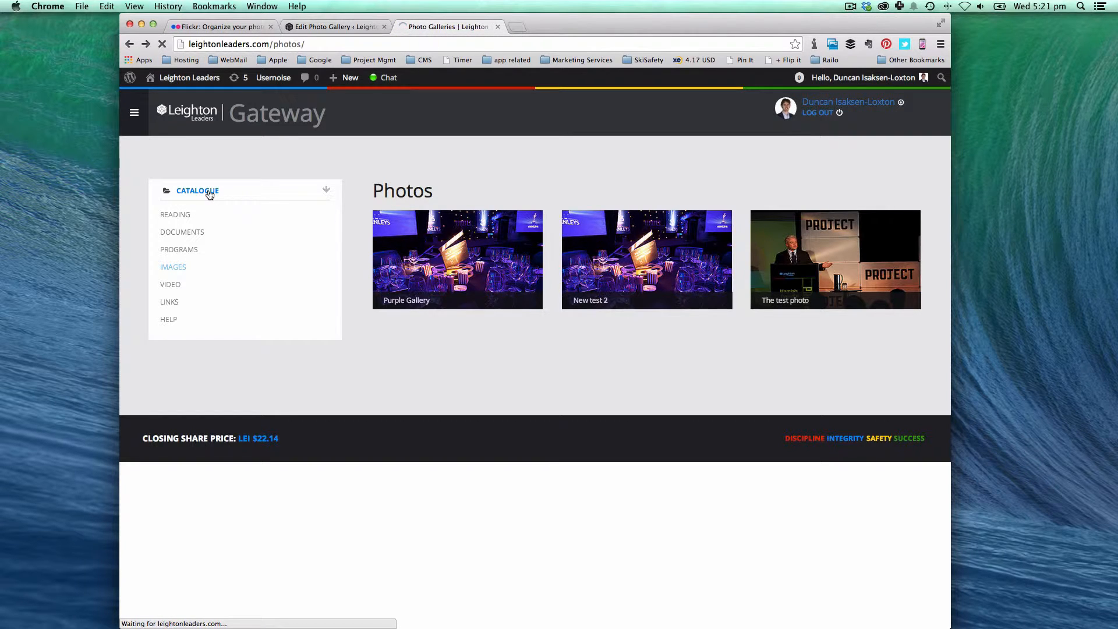
{"action": "left_click", "coordinate": [197, 190]}
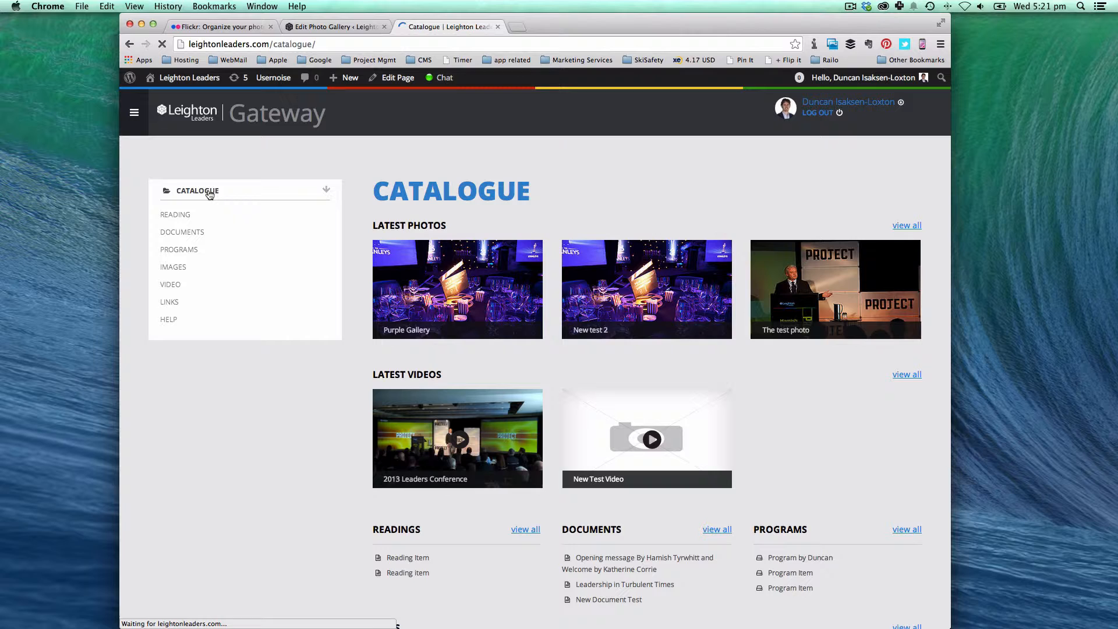
{"action": "mouse_move", "coordinate": [446, 293]}
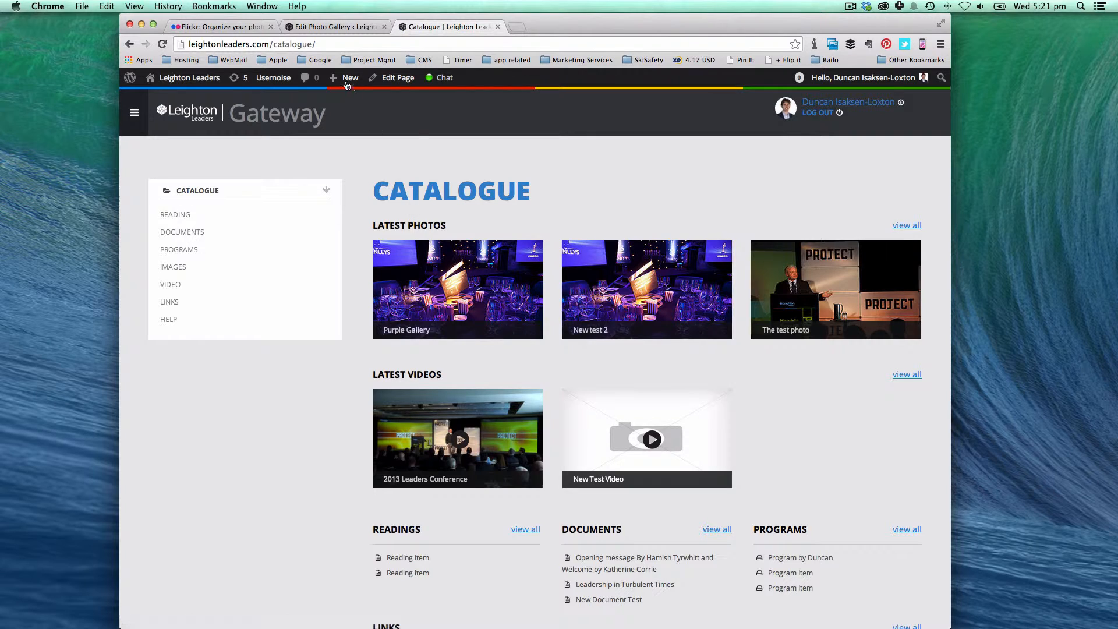
{"action": "left_click", "coordinate": [335, 26]}
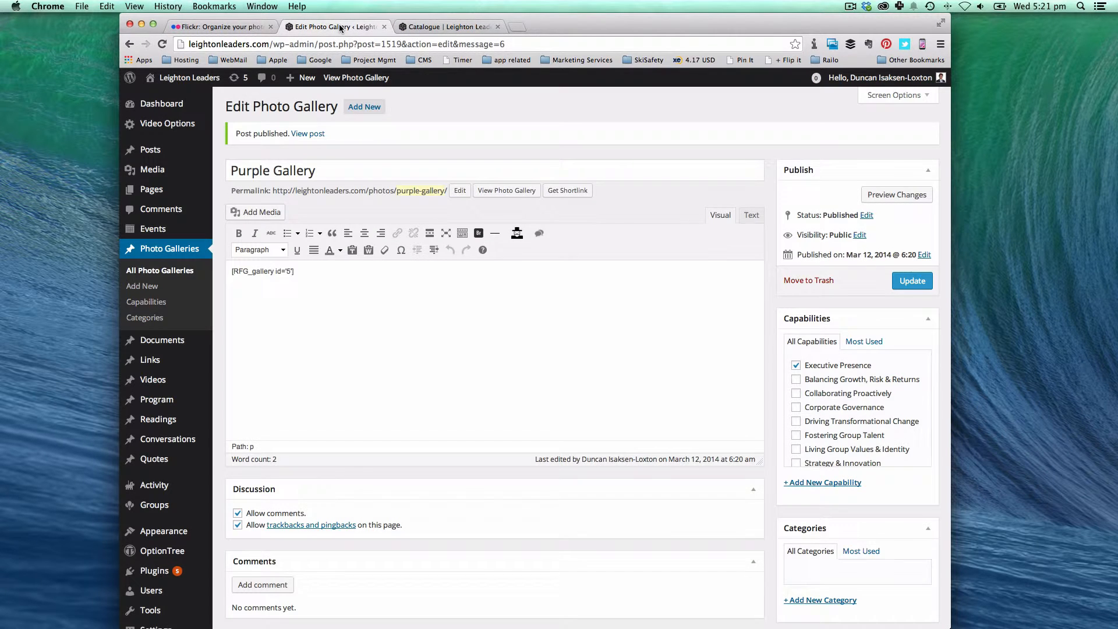
Step: Check the shortcode in the Purple Gallery editor, then return to the Catalogue page
{"action": "double_click", "coordinate": [262, 271]}
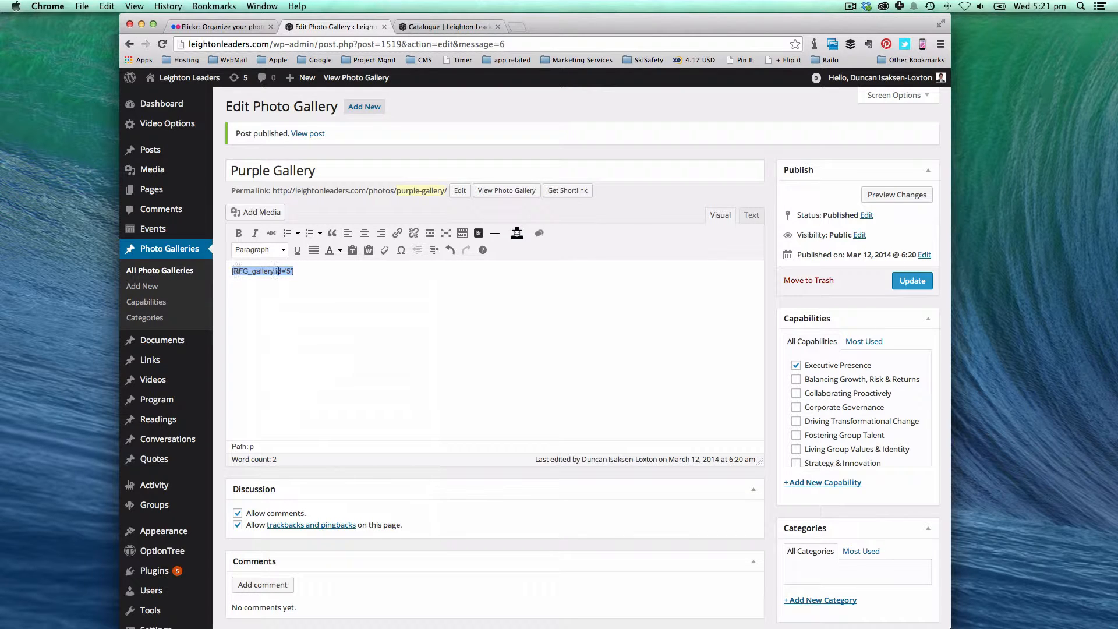
{"action": "left_click", "coordinate": [449, 26]}
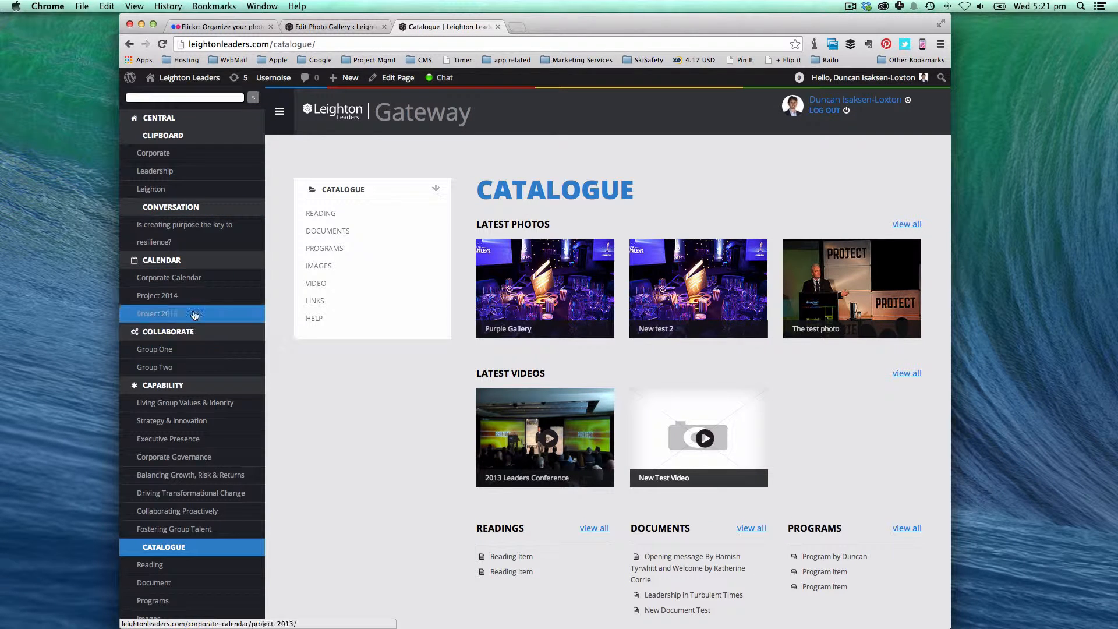
Step: Navigate to Project 2013 and its Gallery page of 56 summit photos
{"action": "left_click", "coordinate": [157, 313]}
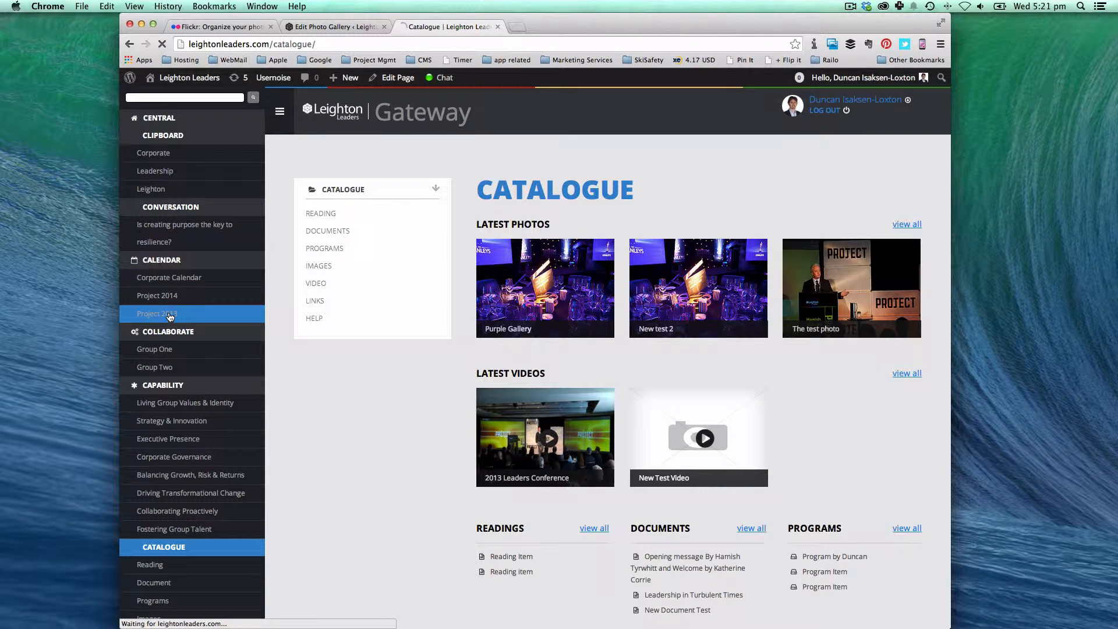
{"action": "left_click", "coordinate": [157, 313]}
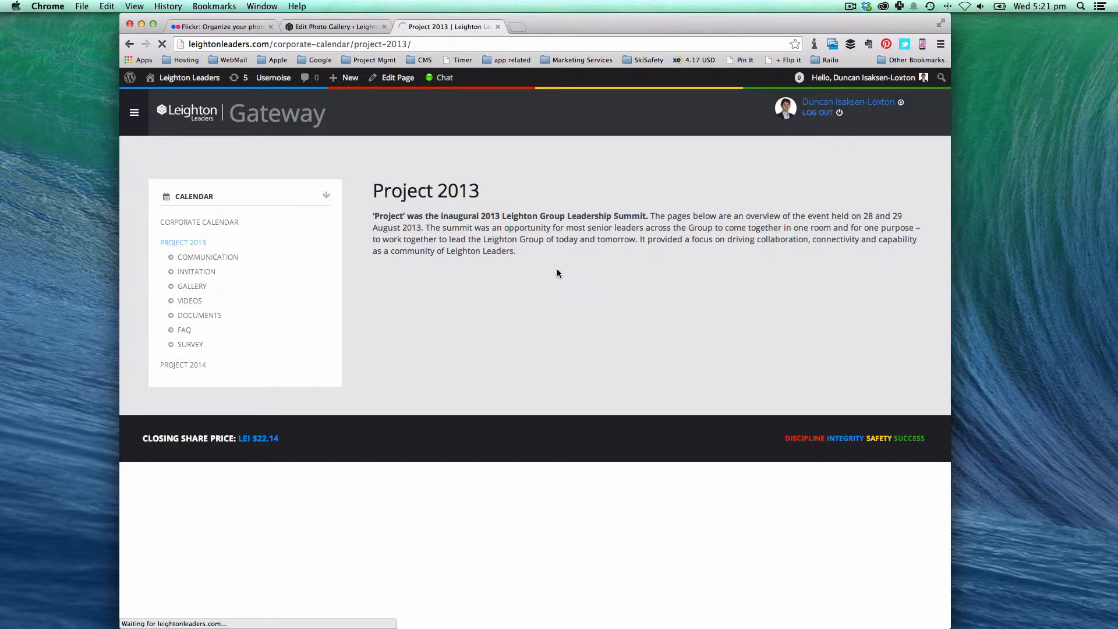
{"action": "left_click", "coordinate": [190, 286]}
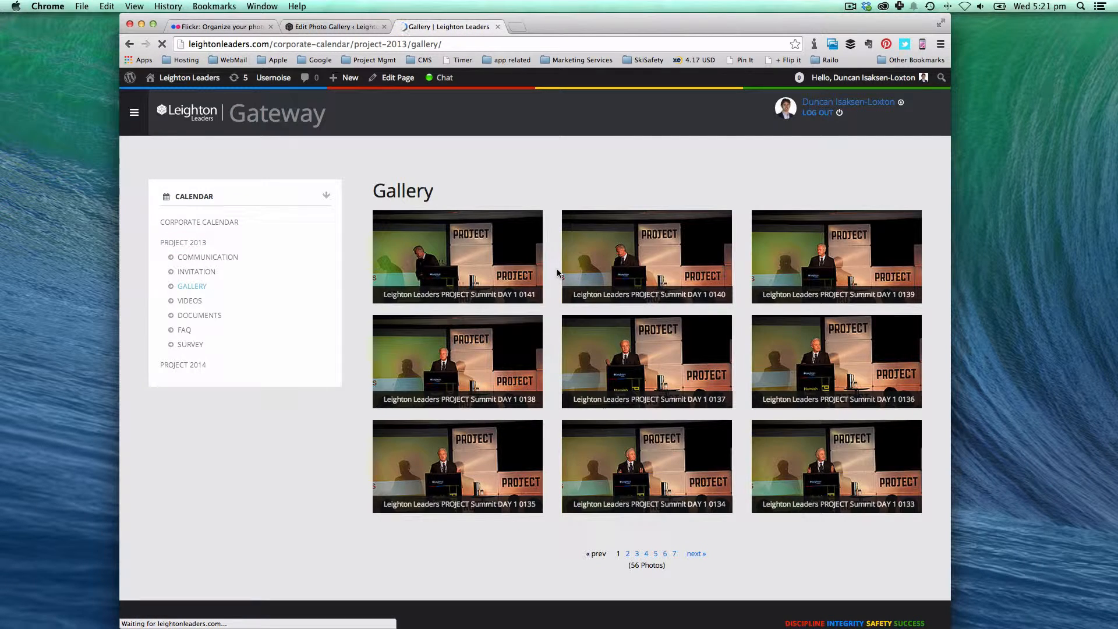